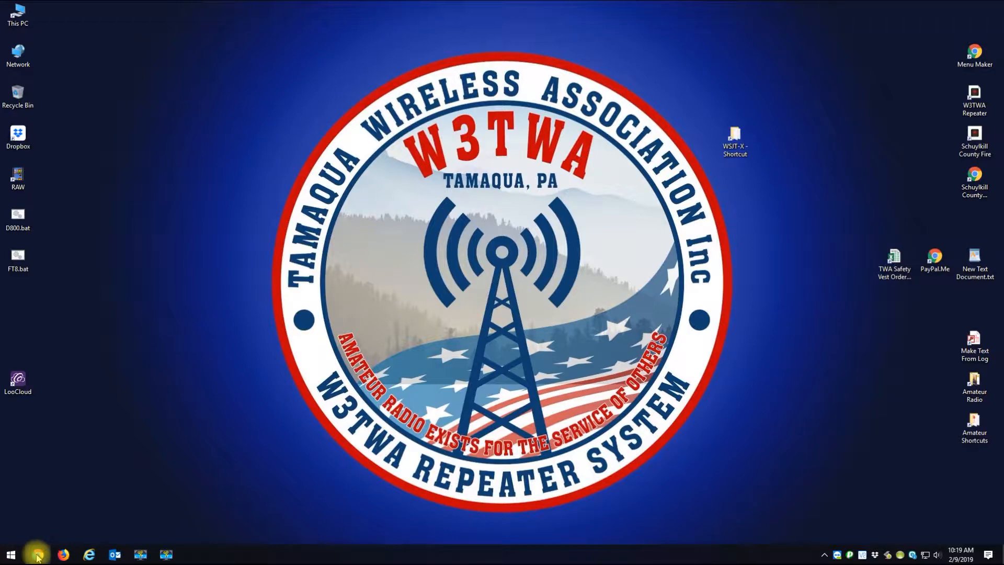
Open QRZ.com in Chrome from the bookmark and go to My Logbook via the callsign menu.
click(37, 553)
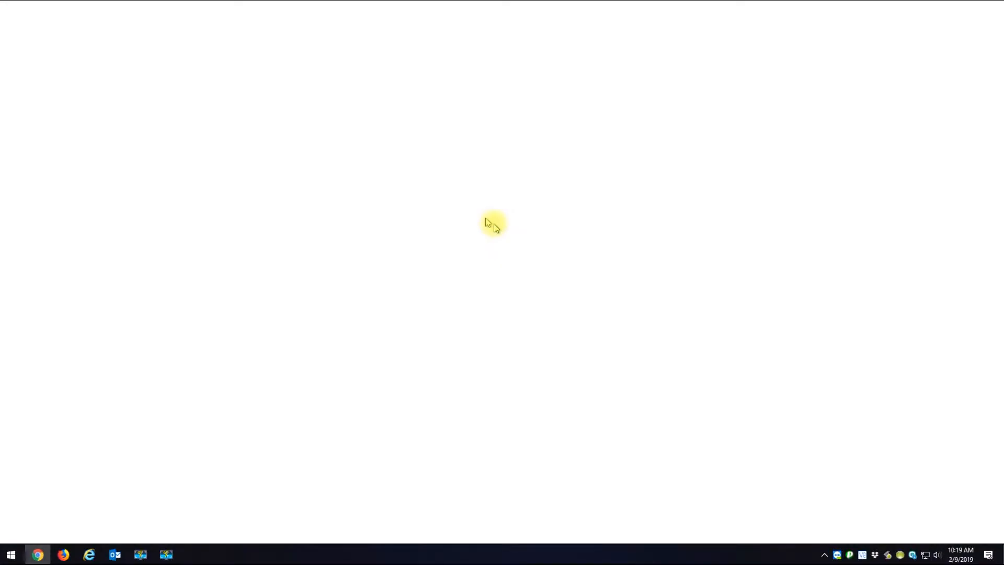
click(39, 553)
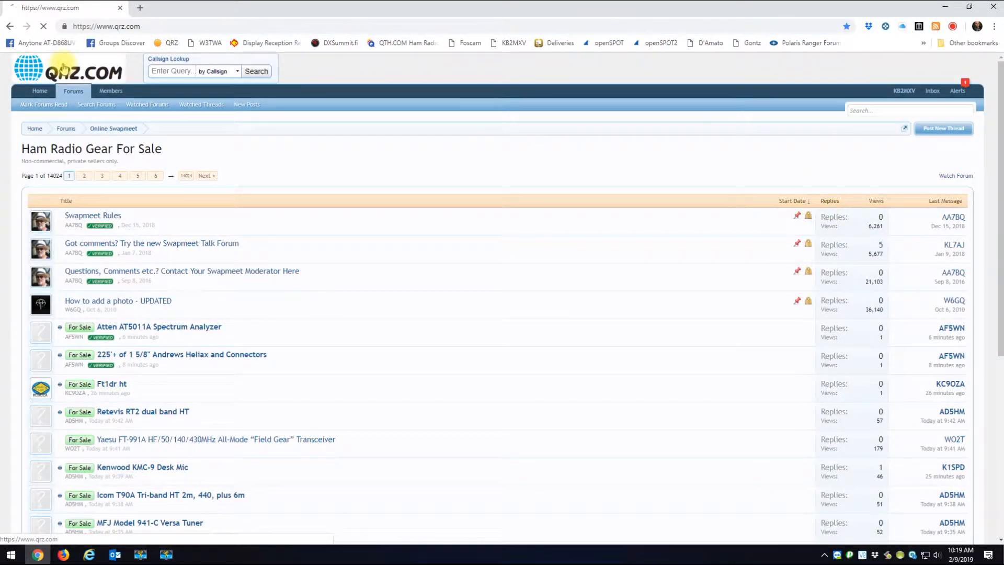
click(63, 70)
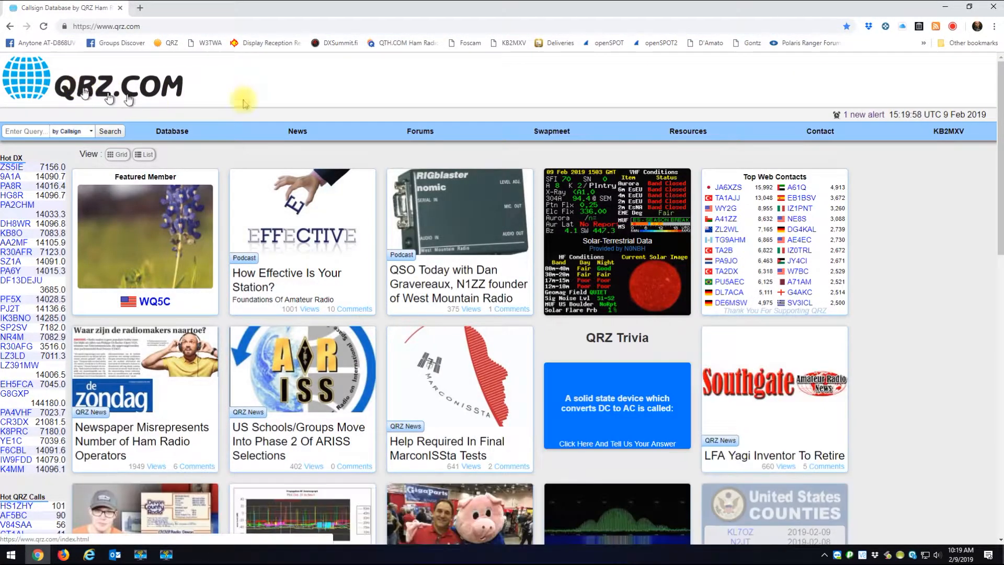
click(819, 131)
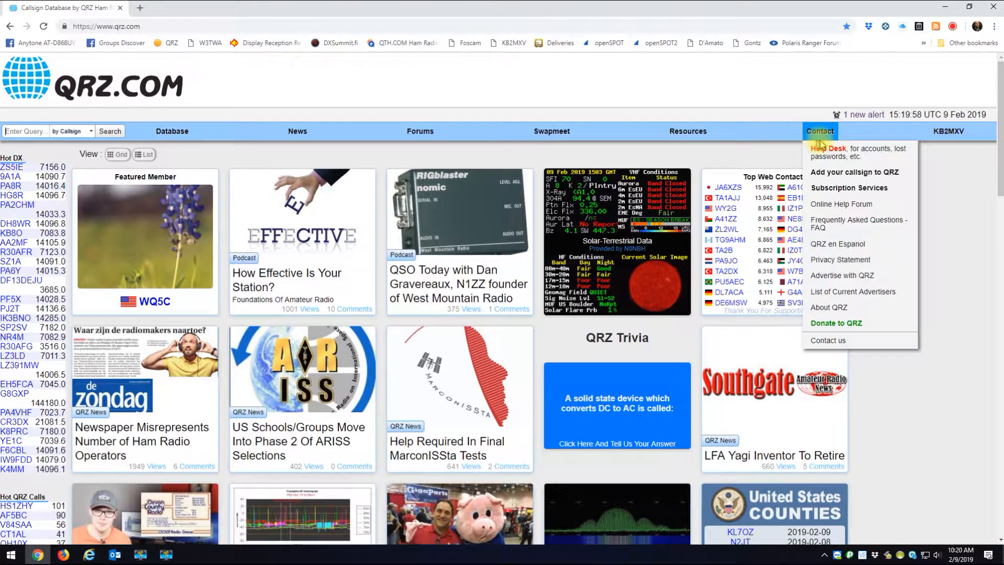
click(949, 131)
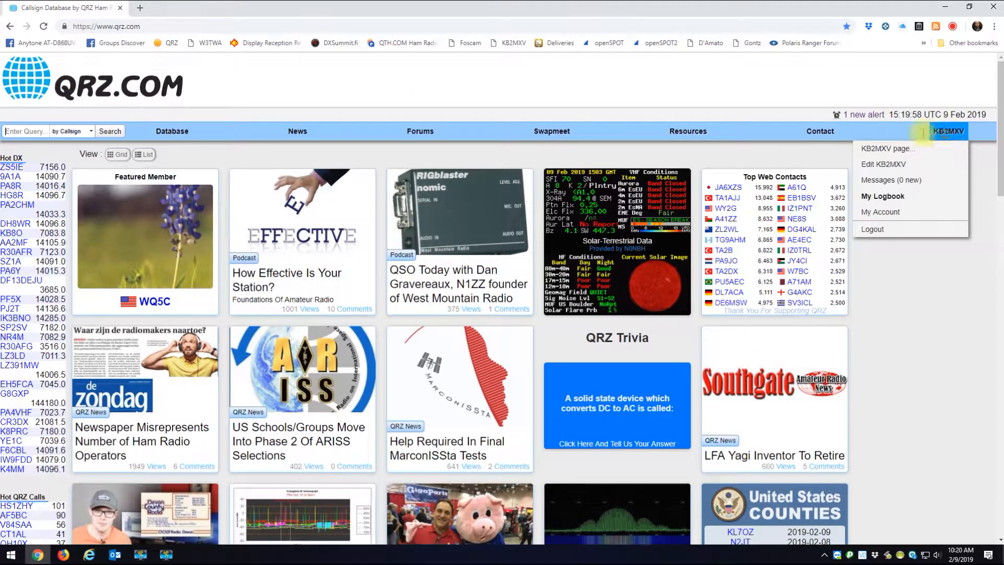
mouse_move(905, 193)
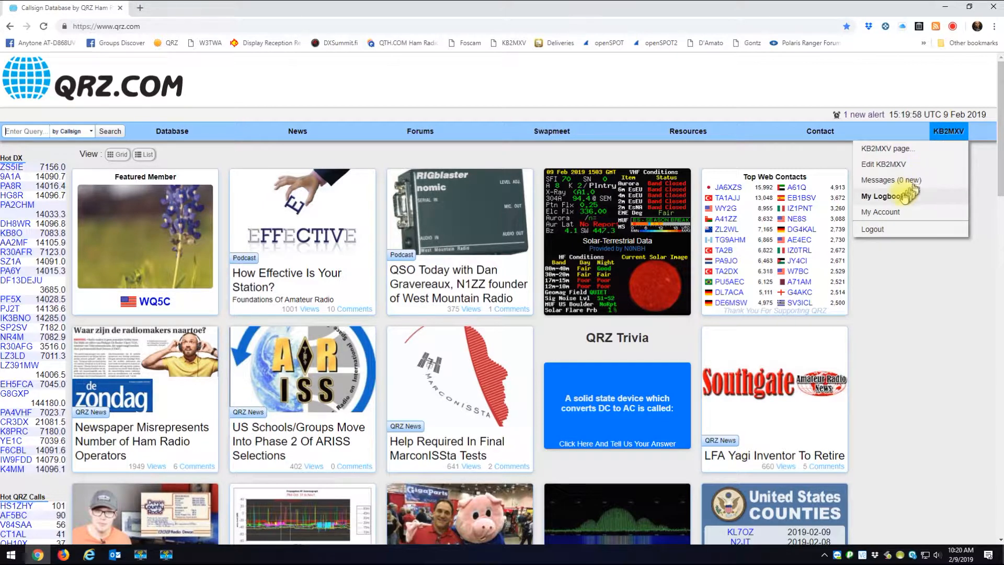
click(883, 196)
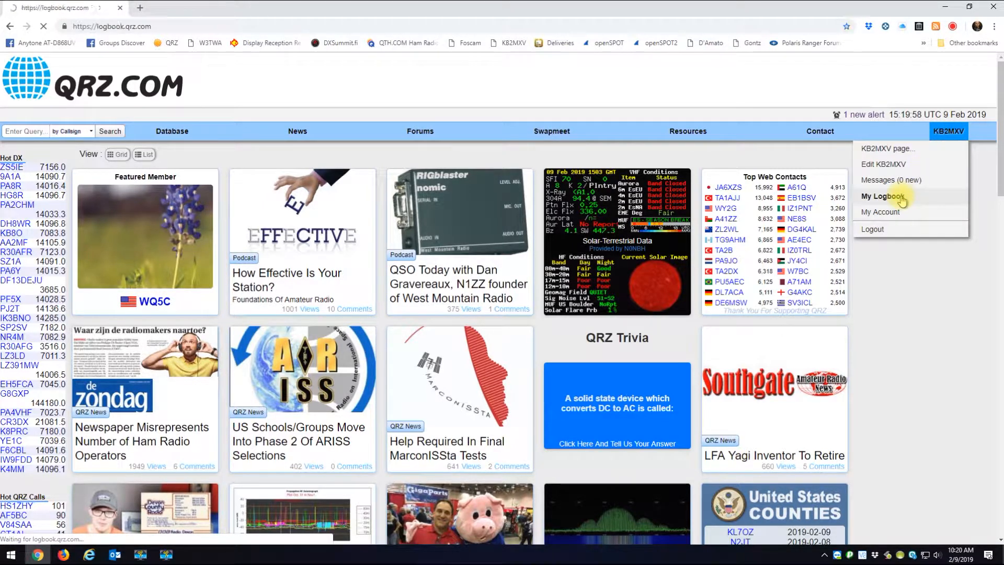
Load the QRZ logbook and open its Settings page showing ADIF Import/Export.
click(883, 196)
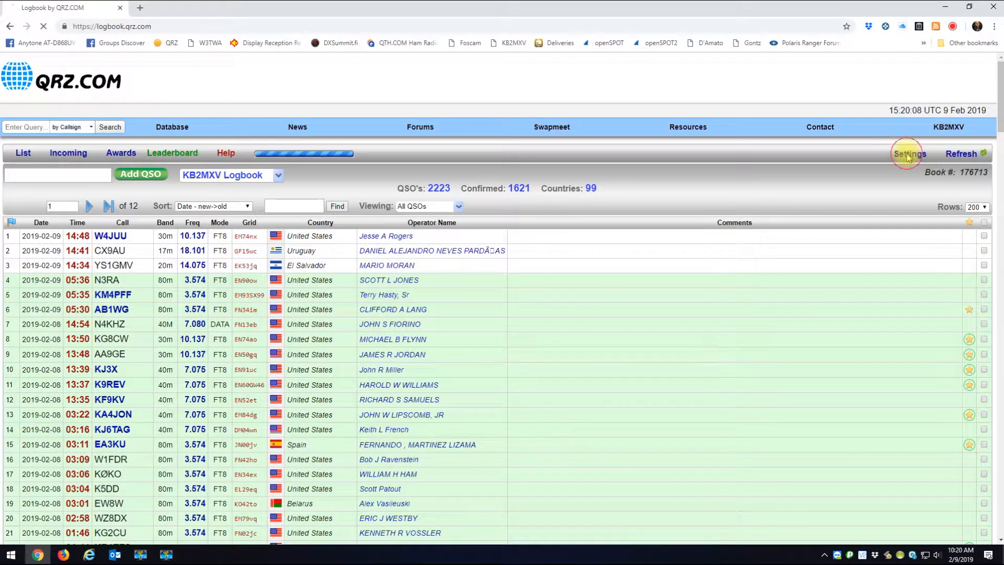
click(909, 154)
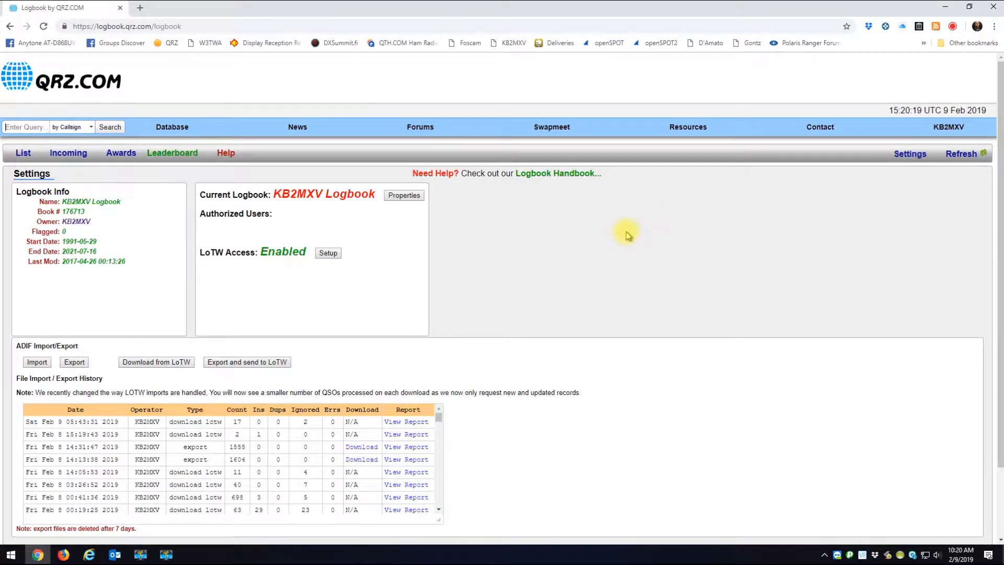
mouse_move(102, 195)
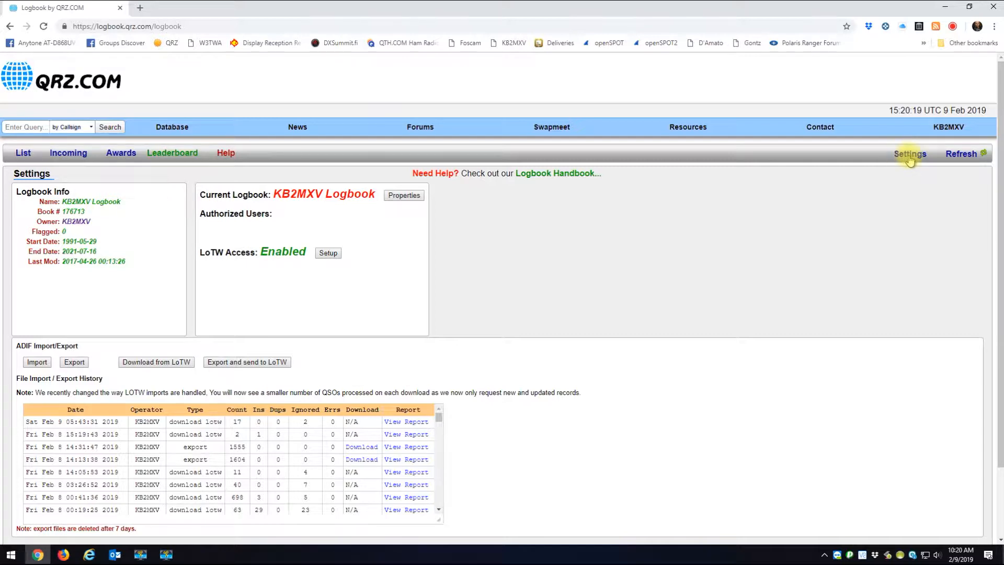
mouse_move(68, 362)
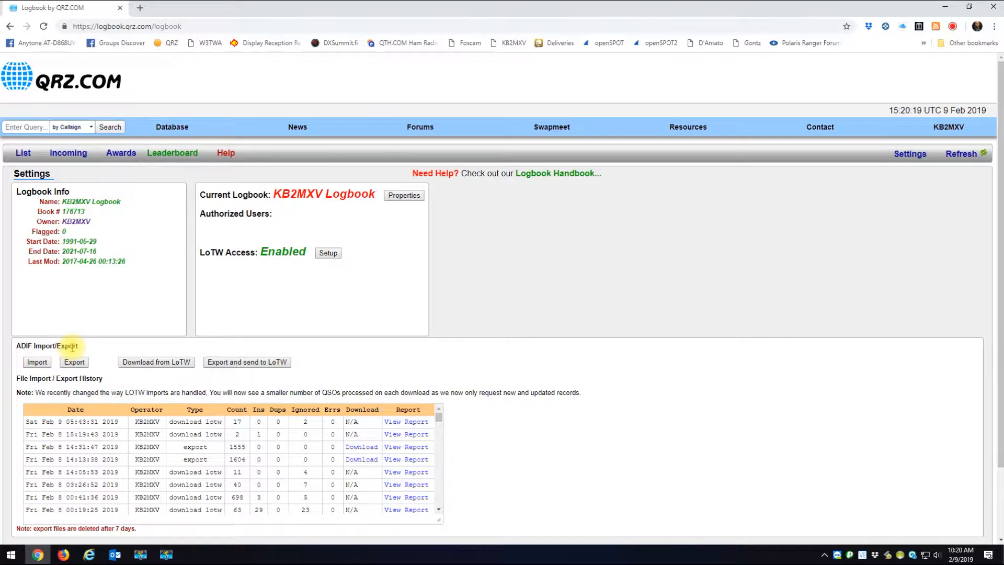
mouse_move(36, 362)
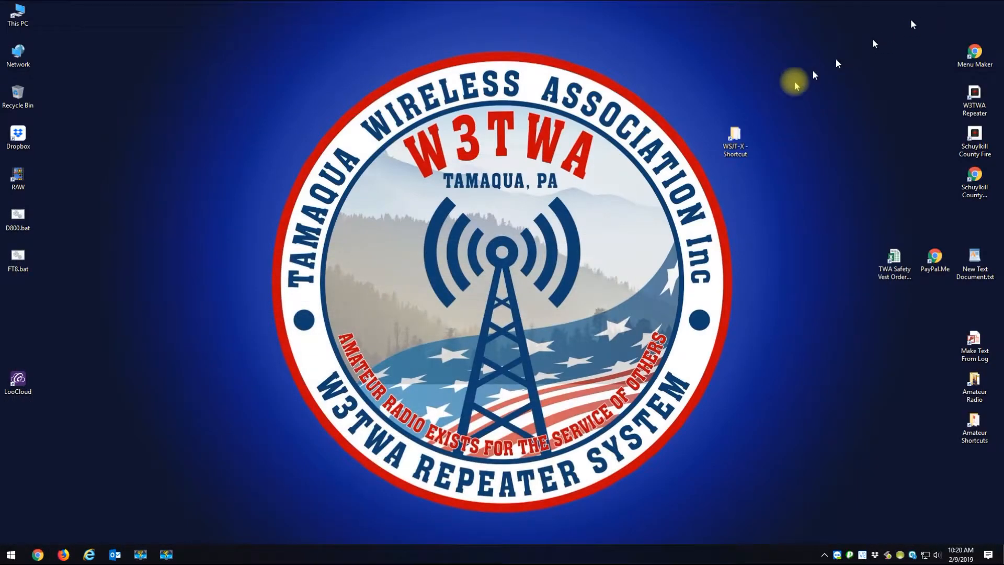
Browse to AppData\Local\WSJT-X, select wsjtx_log.adi, then close File Explorer.
click(735, 131)
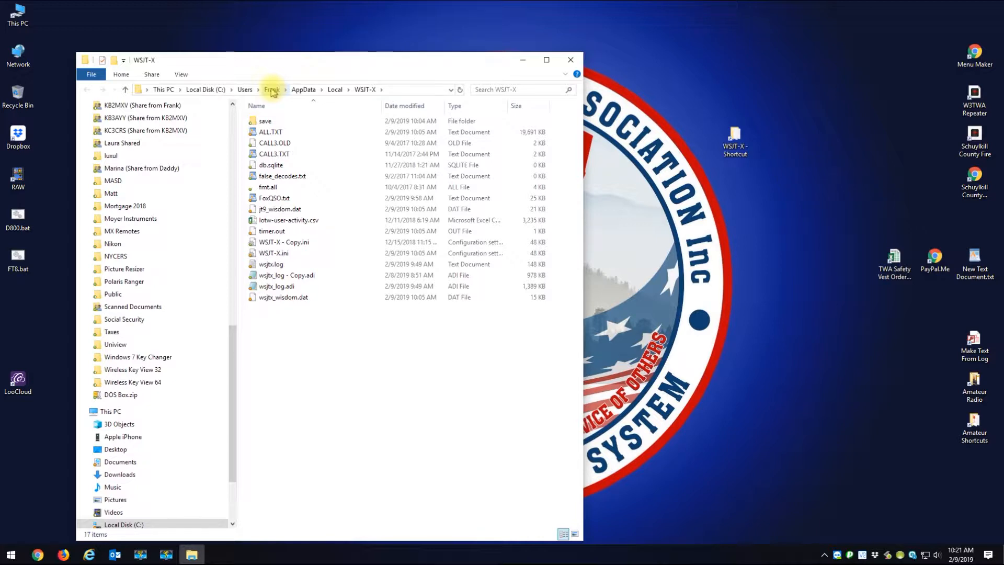
mouse_move(301, 89)
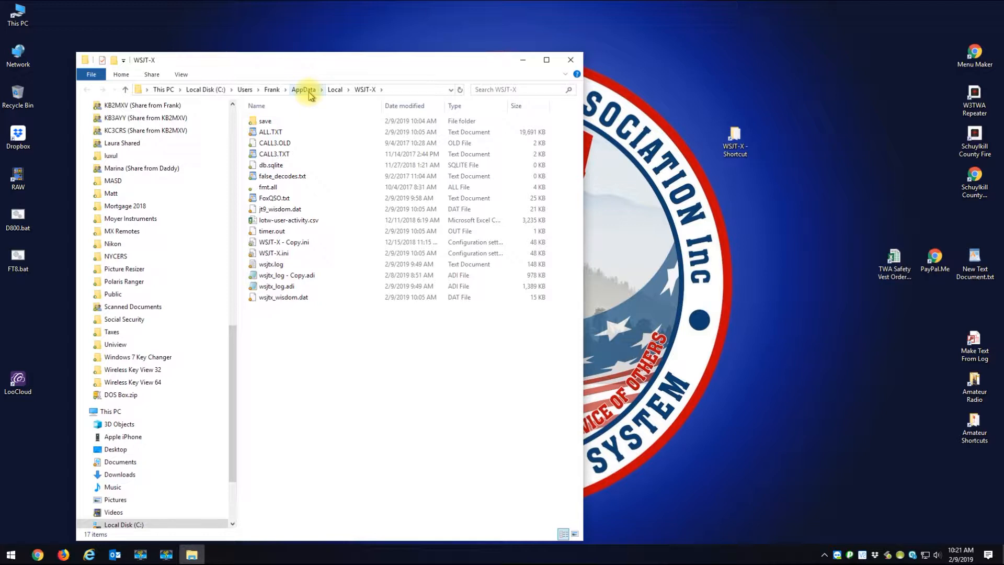
mouse_move(335, 89)
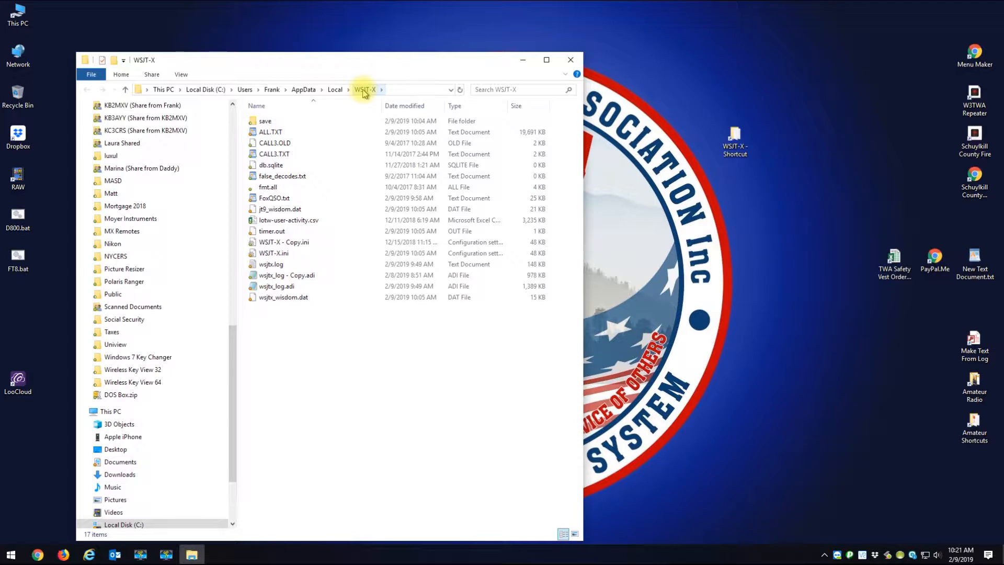
mouse_move(571, 59)
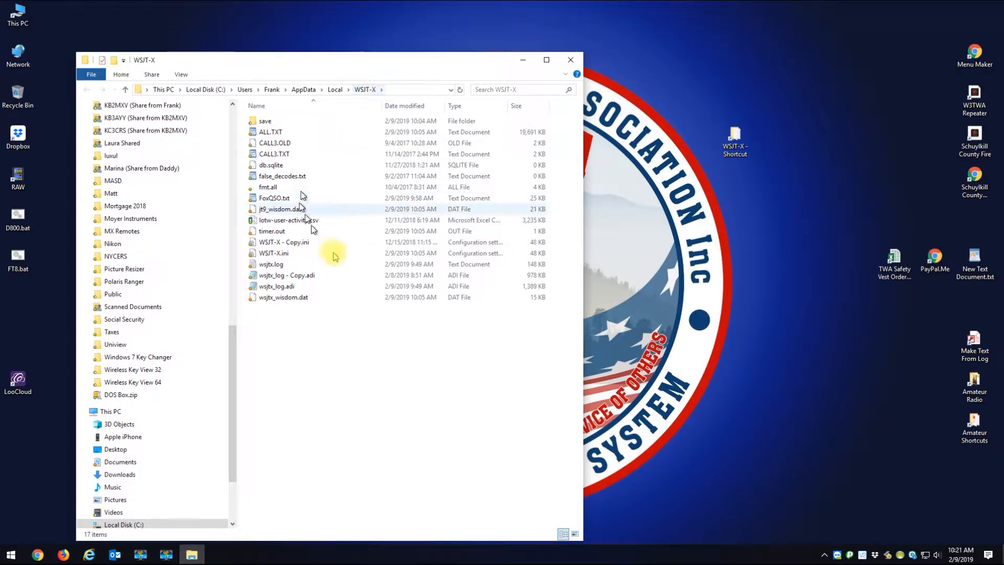
click(276, 286)
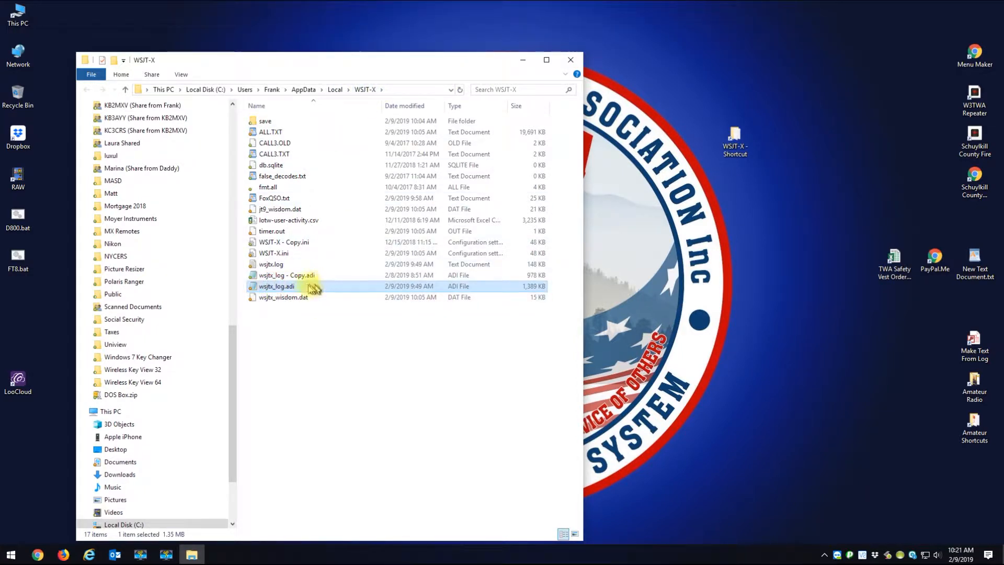
mouse_move(273, 287)
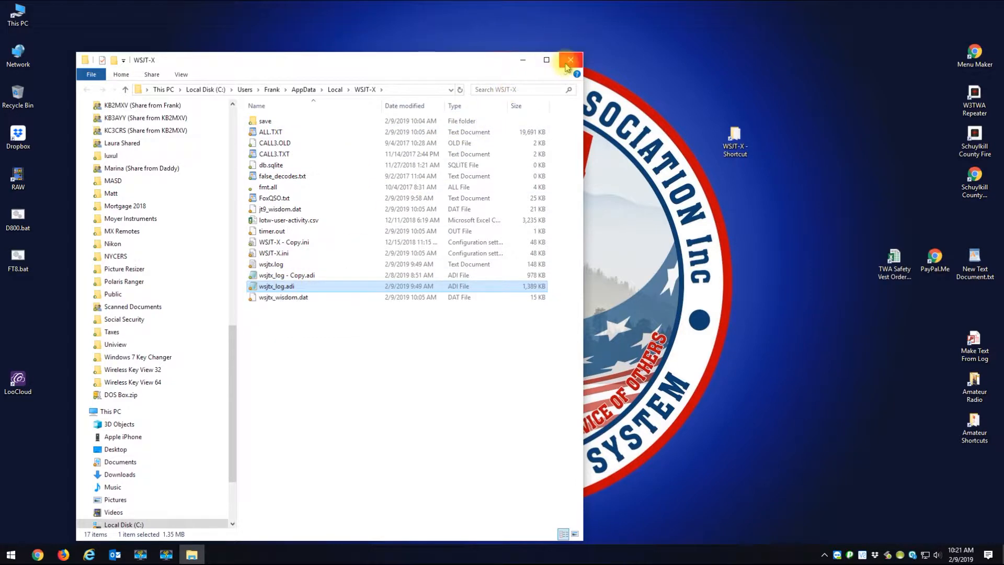
click(565, 60)
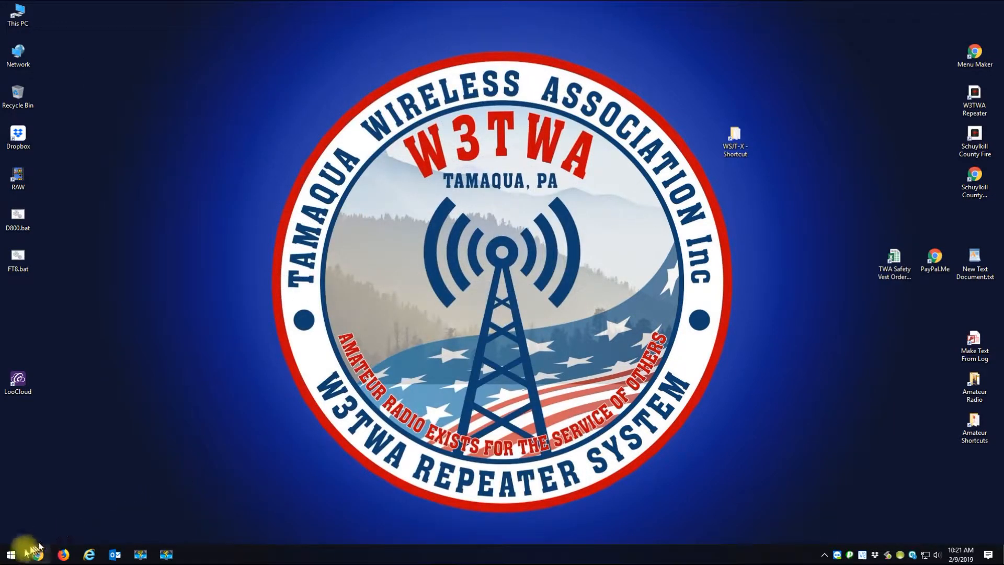
Launch JTAlertX and WSJT-X, then open WSJT-X's log directory from its File menu.
click(7, 553)
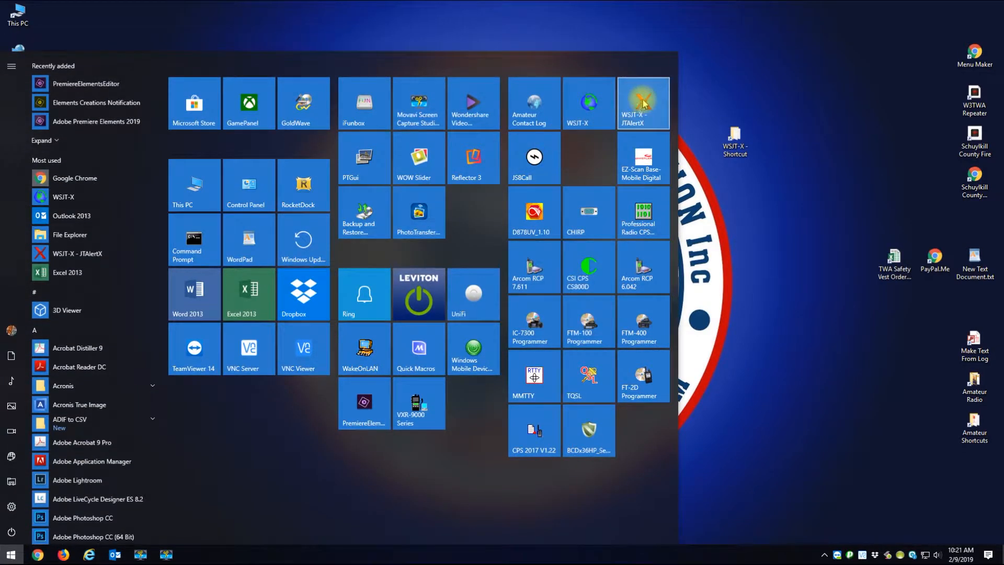
click(643, 103)
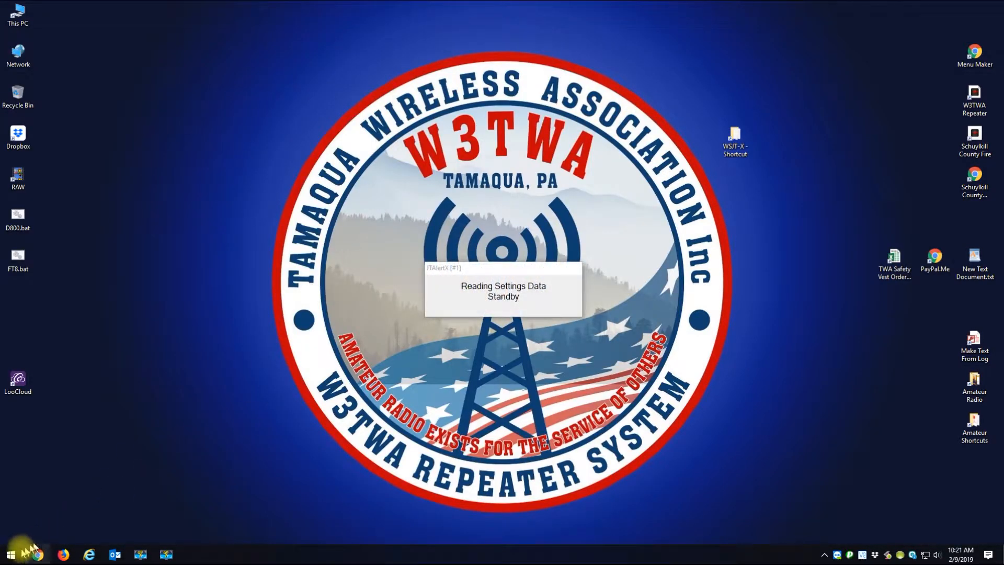
click(7, 551)
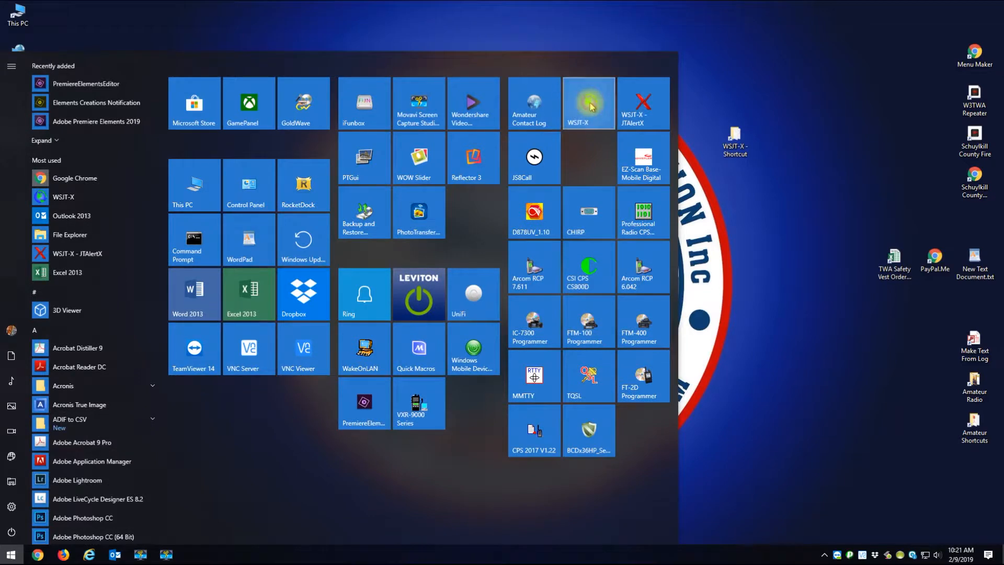
click(588, 103)
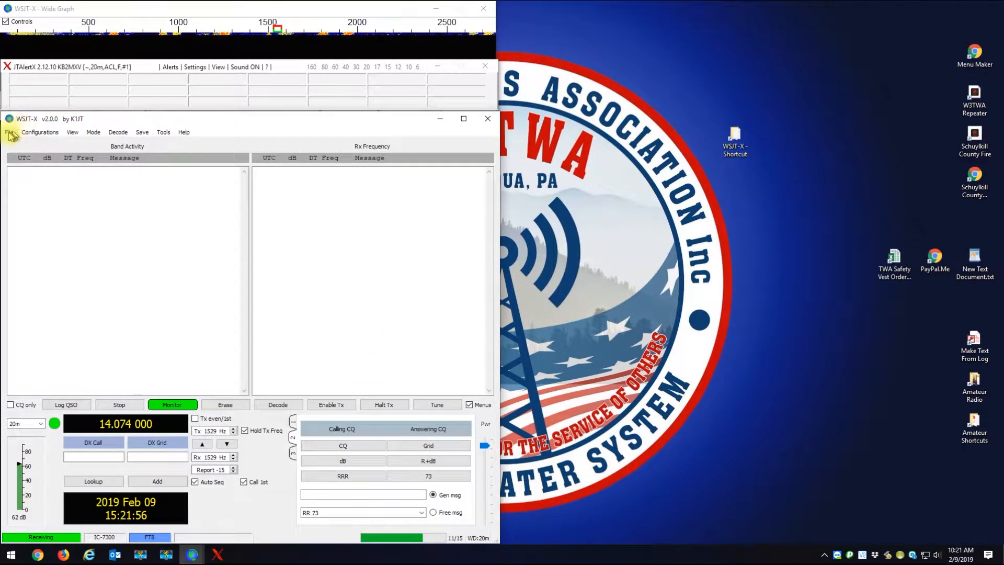
click(8, 132)
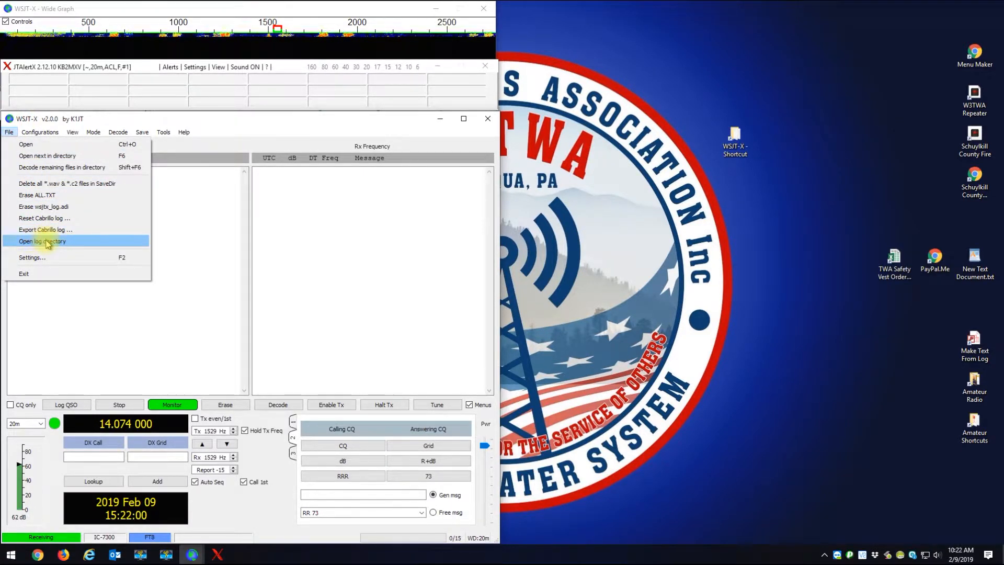
click(42, 241)
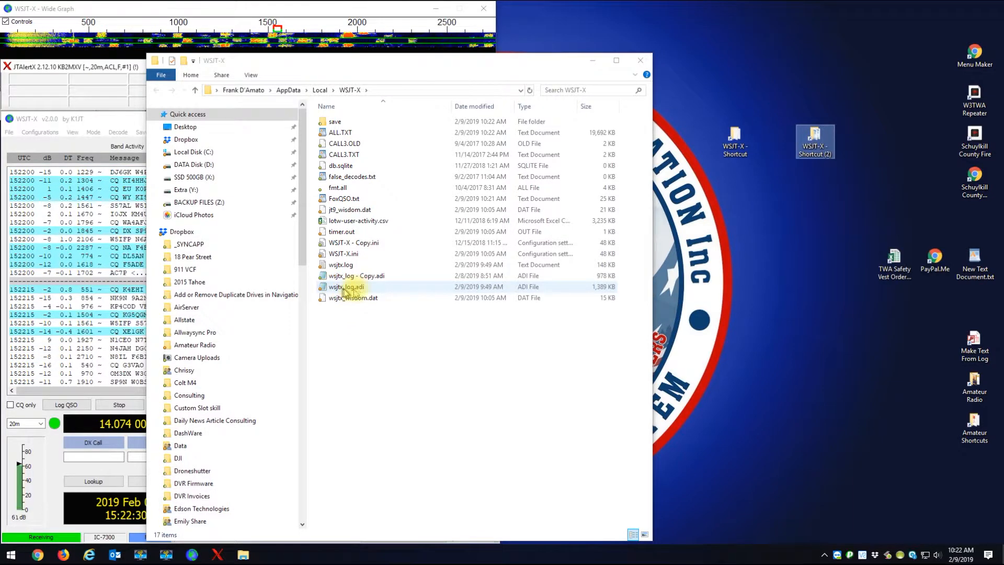
Send wsjtx_log.adi to the desktop as a shortcut, then close Explorer and clear JTAlert.
right_click(343, 286)
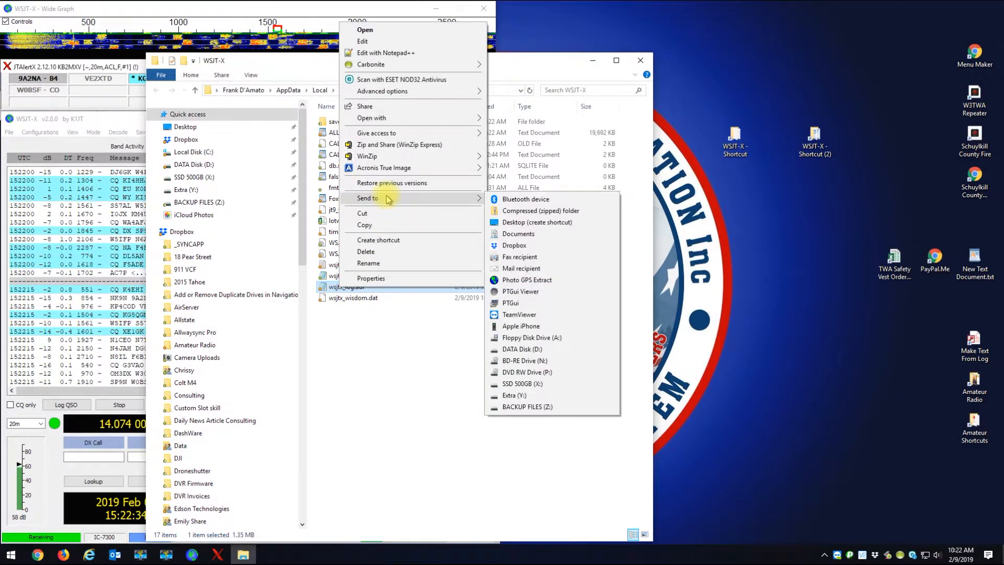
mouse_move(537, 222)
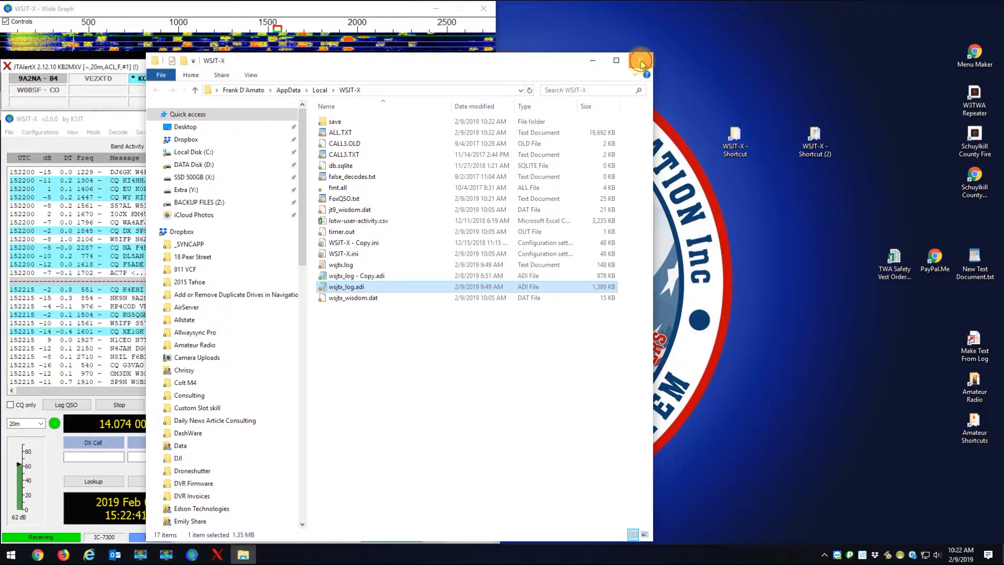
click(640, 60)
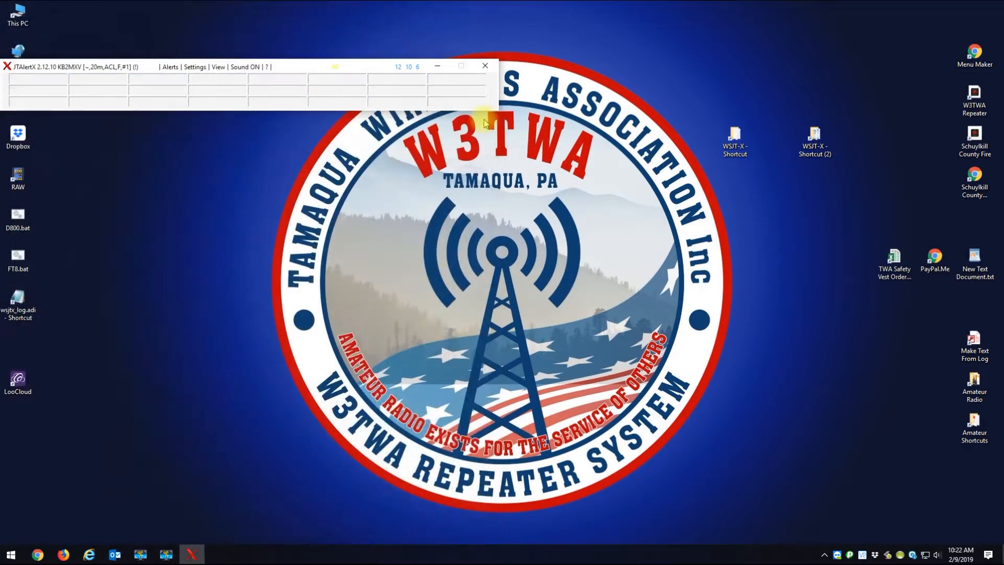
click(482, 66)
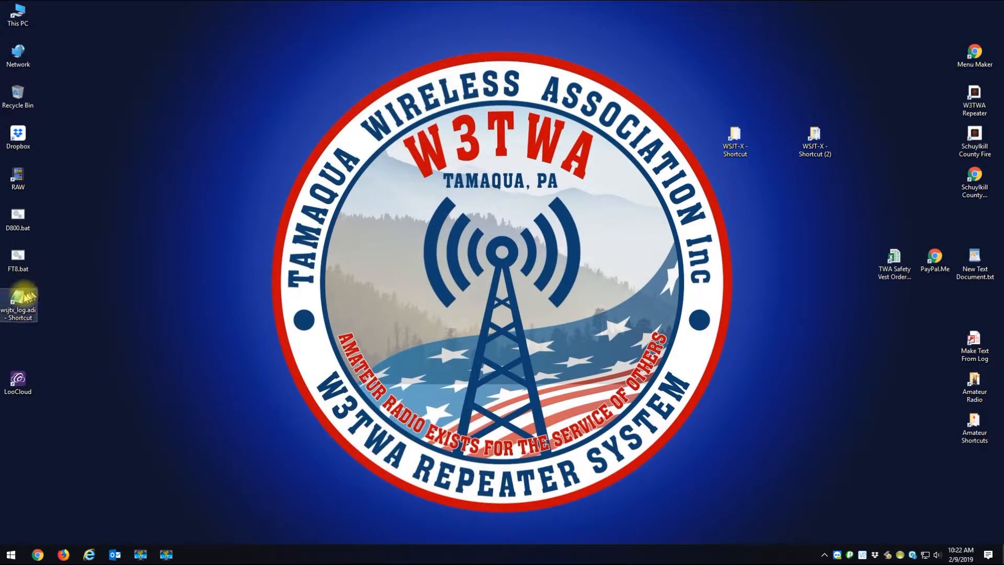
Start an ADIF import for the KB2MXV Logbook from the Settings page's Import button.
drag(18, 298, 771, 195)
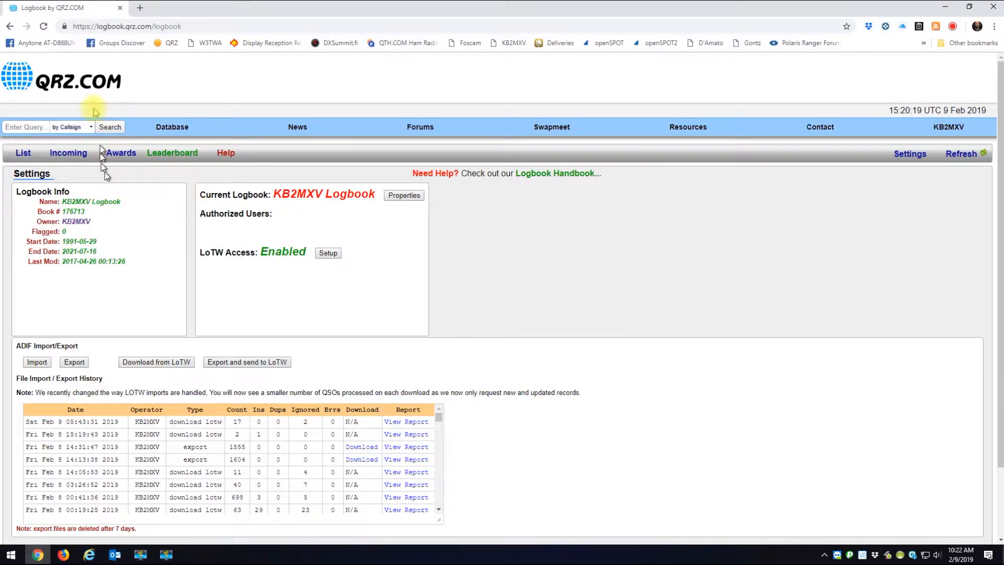
mouse_move(137, 361)
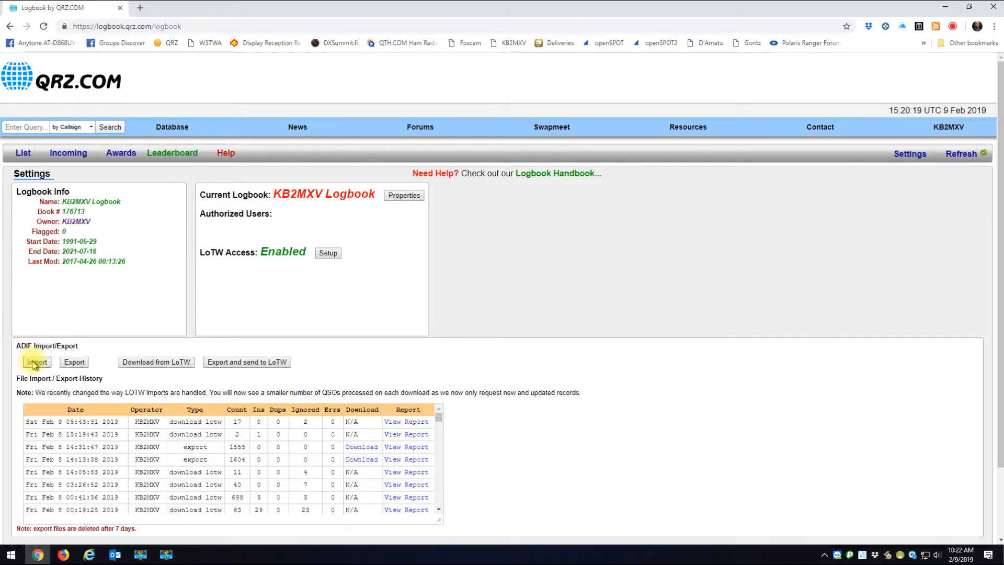
click(35, 362)
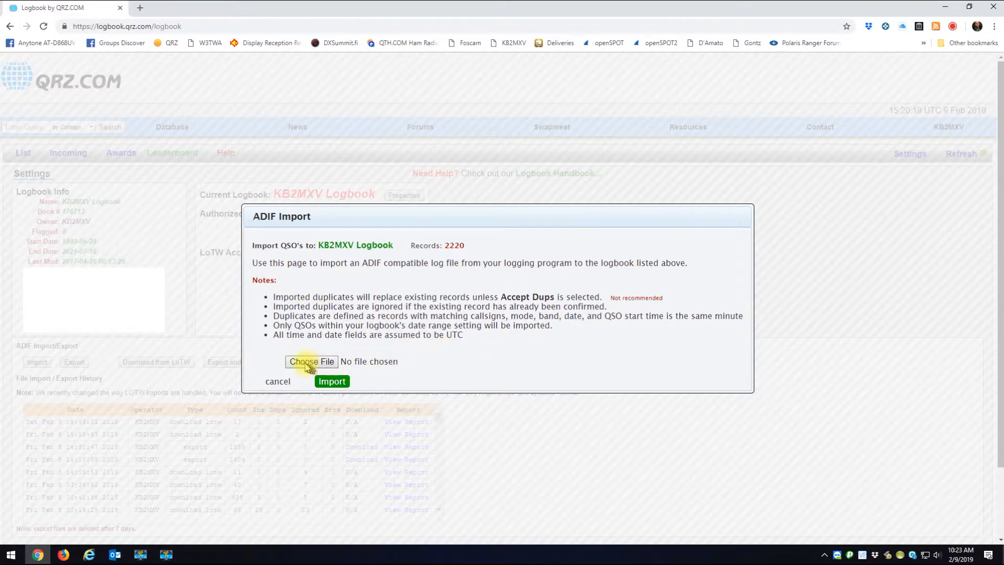
Choose wsjtx_log.adi by following its desktop shortcut into the WSJT-X log folder.
click(311, 362)
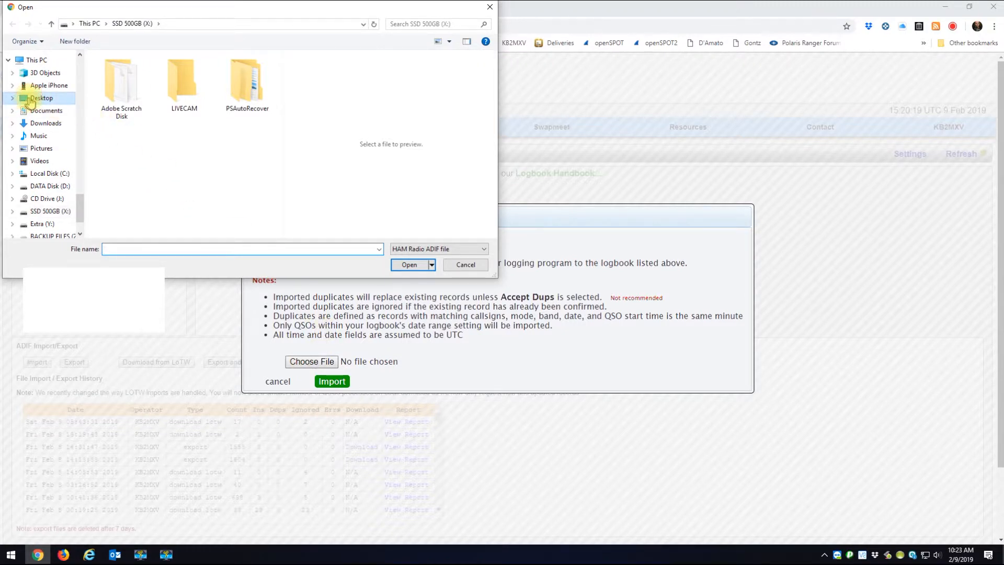
click(41, 98)
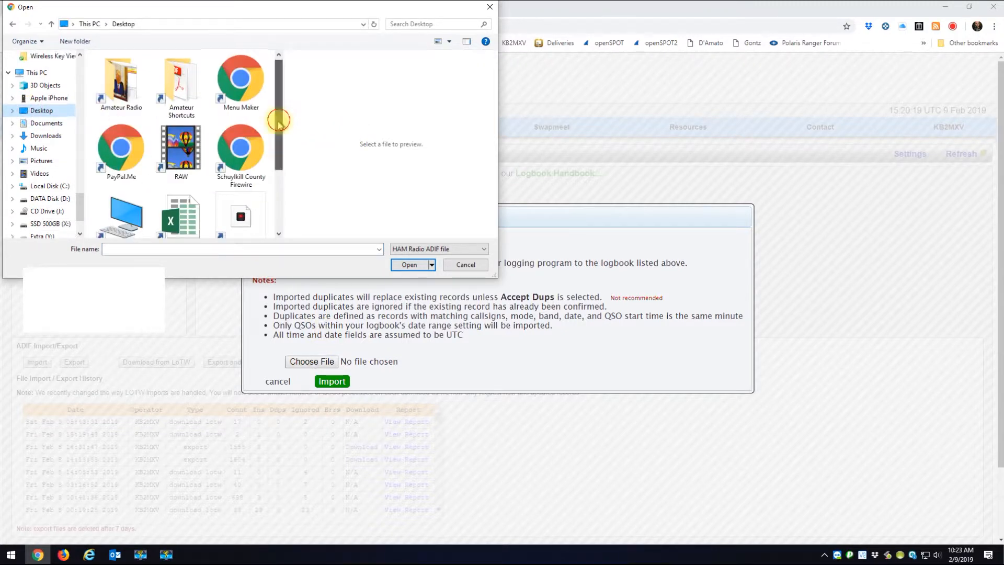
scroll(down, 3)
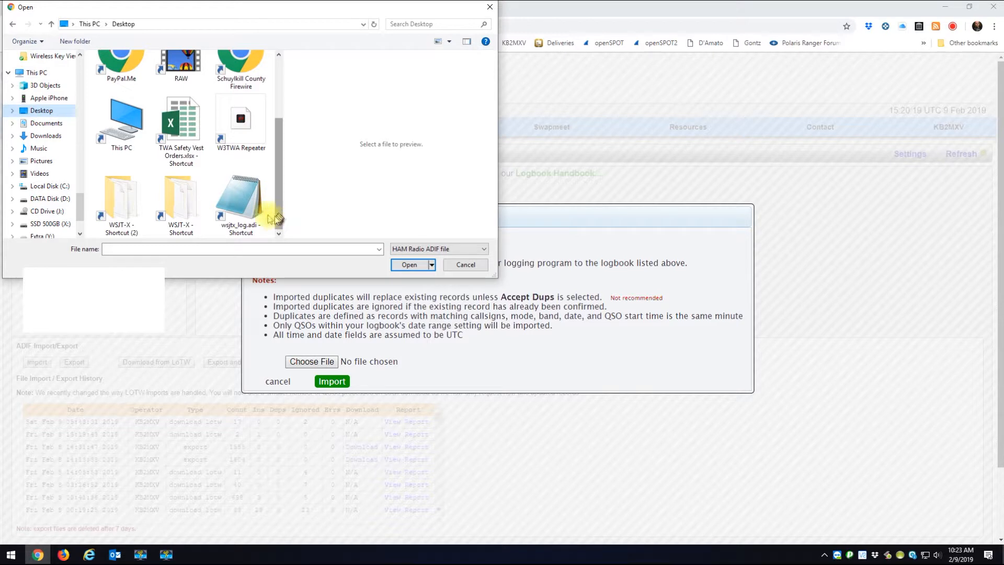
mouse_move(249, 210)
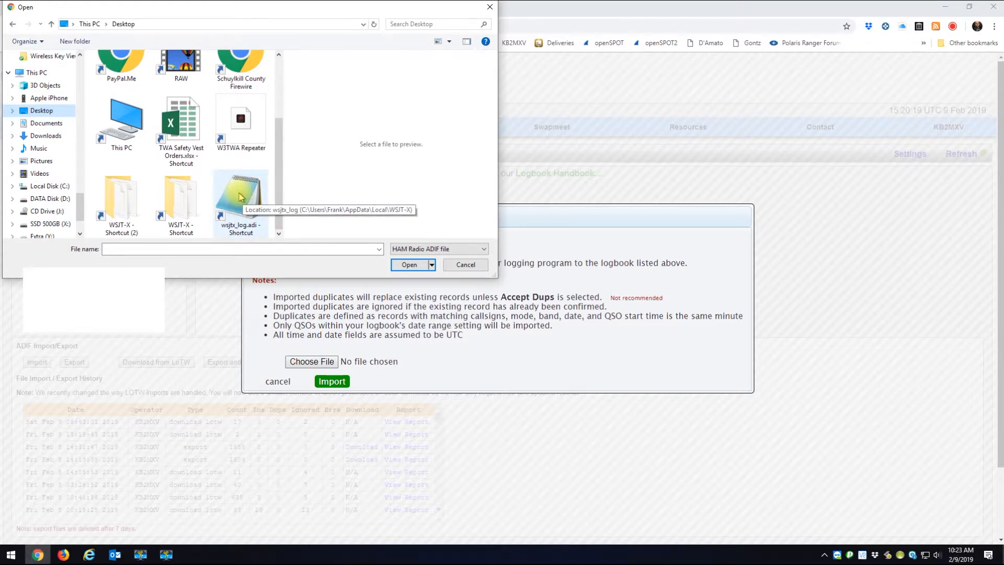
click(240, 197)
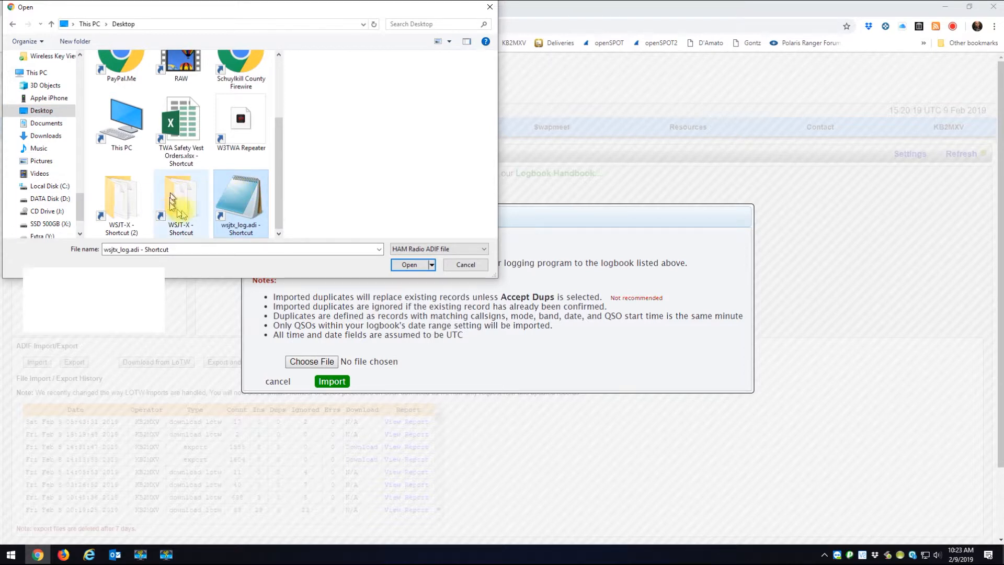
double_click(181, 199)
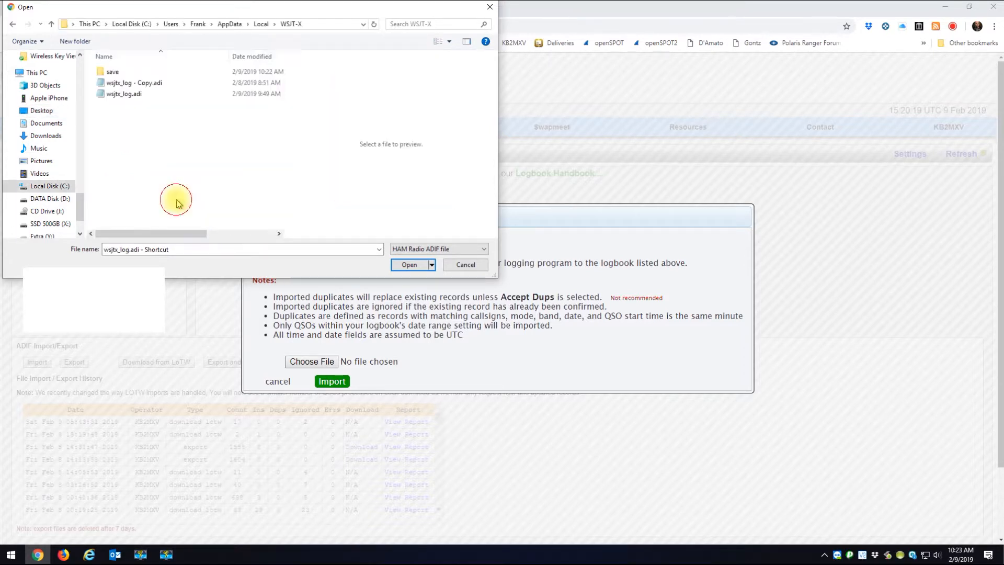
mouse_move(315, 63)
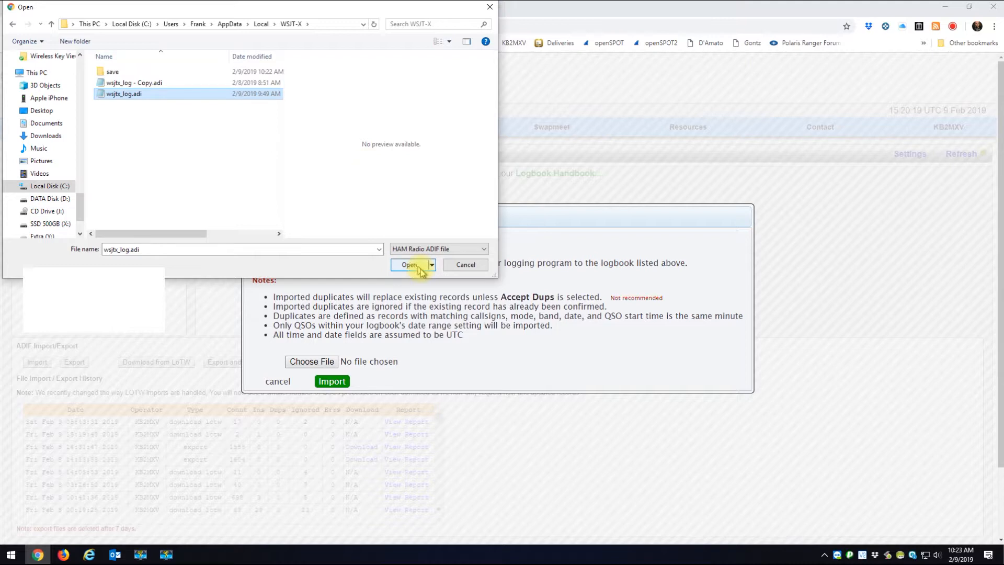
click(406, 264)
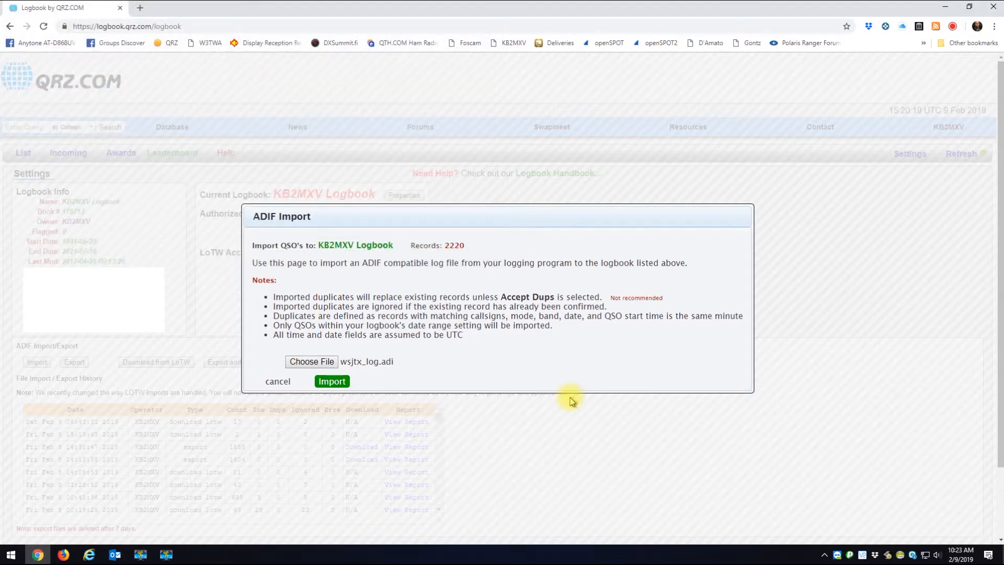
mouse_move(332, 381)
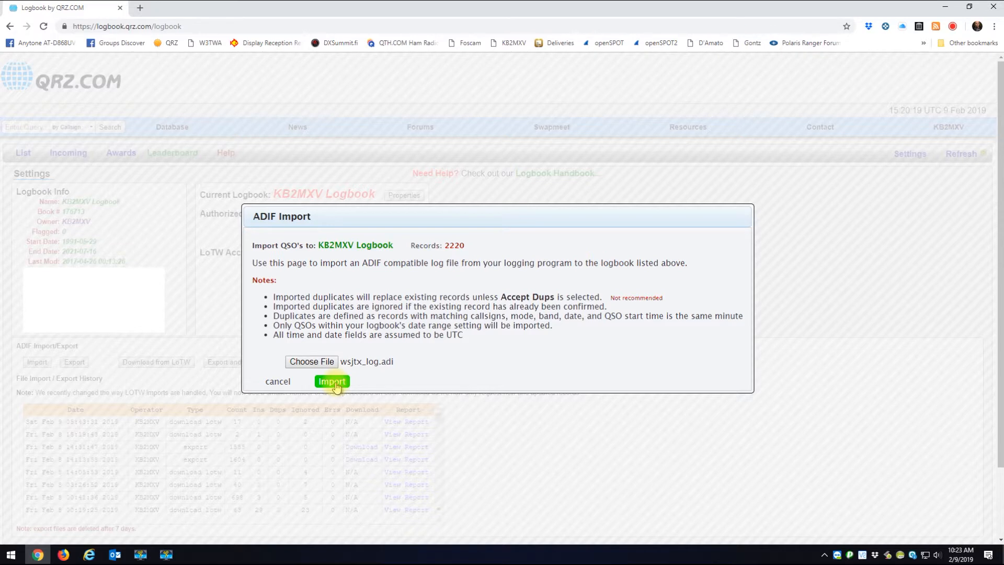
Submit the ADIF Import dialog to load wsjtx_log.adi into the KB2MXV Logbook.
click(332, 381)
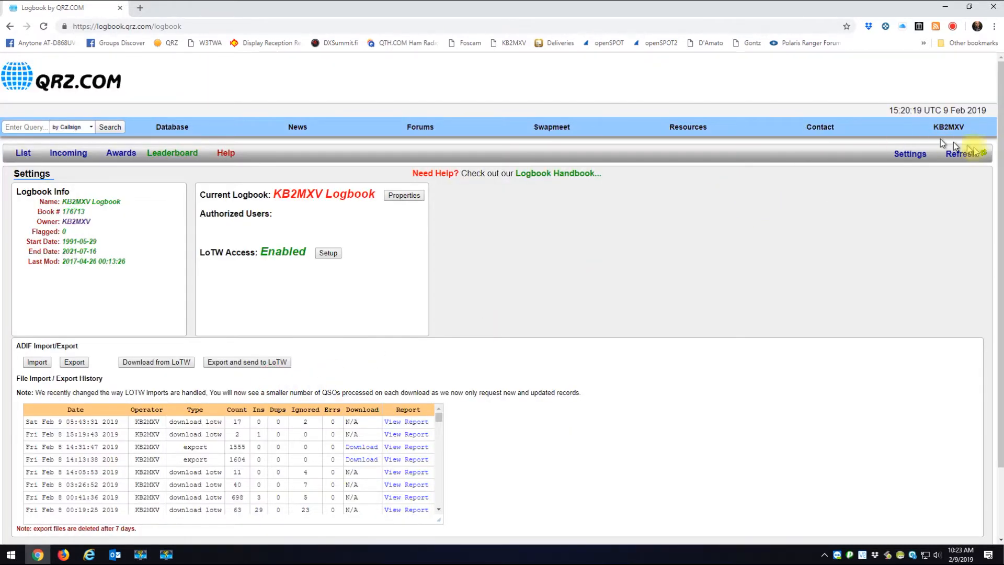
Refresh the logbook and view the QSO list, now totalling 2223 QSOs.
click(963, 154)
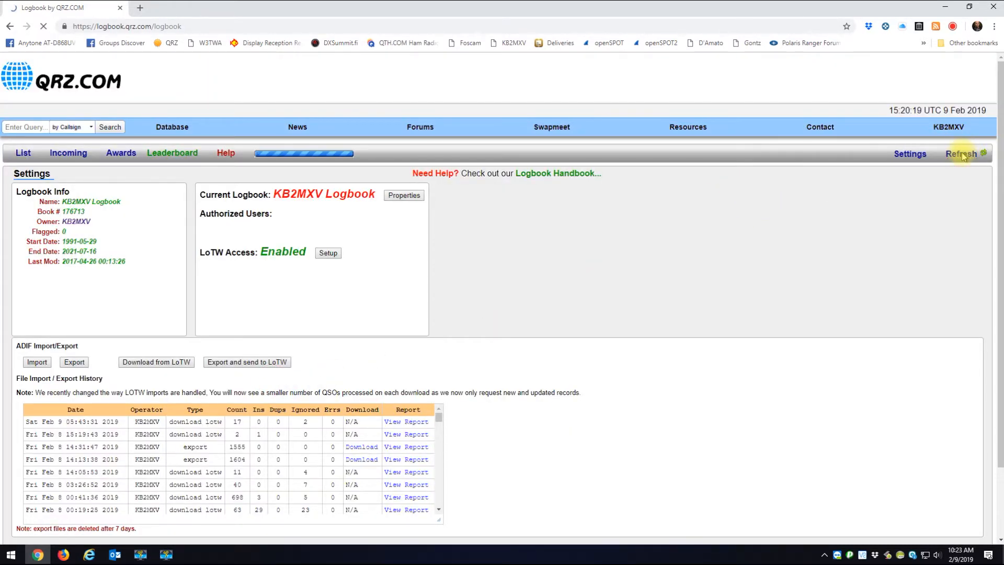
click(23, 152)
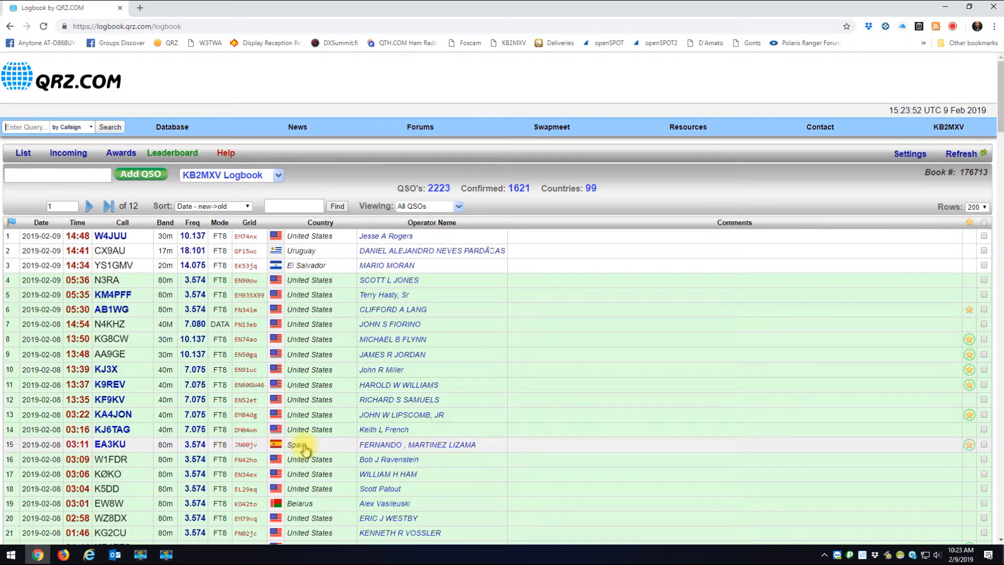
mouse_move(800, 336)
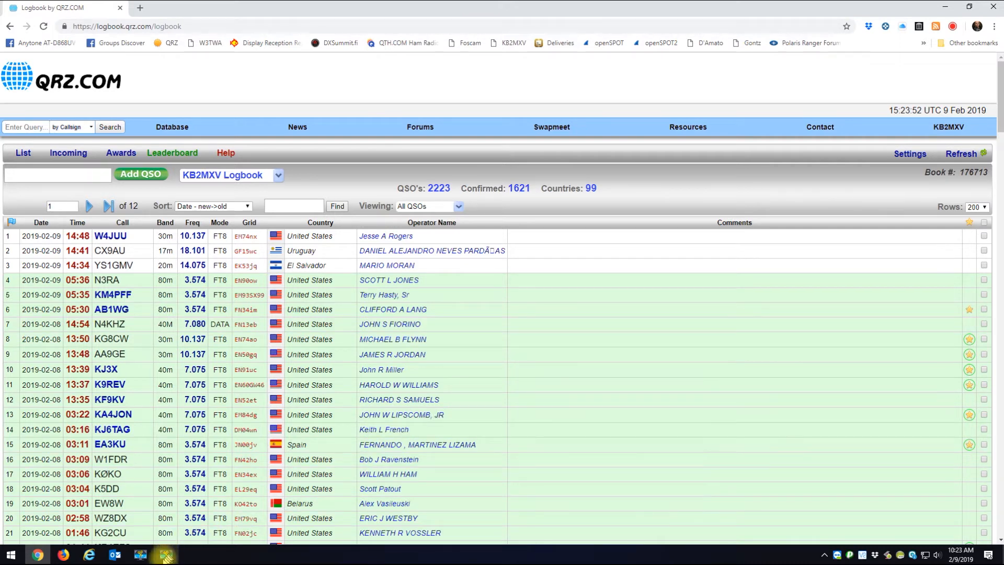
click(164, 554)
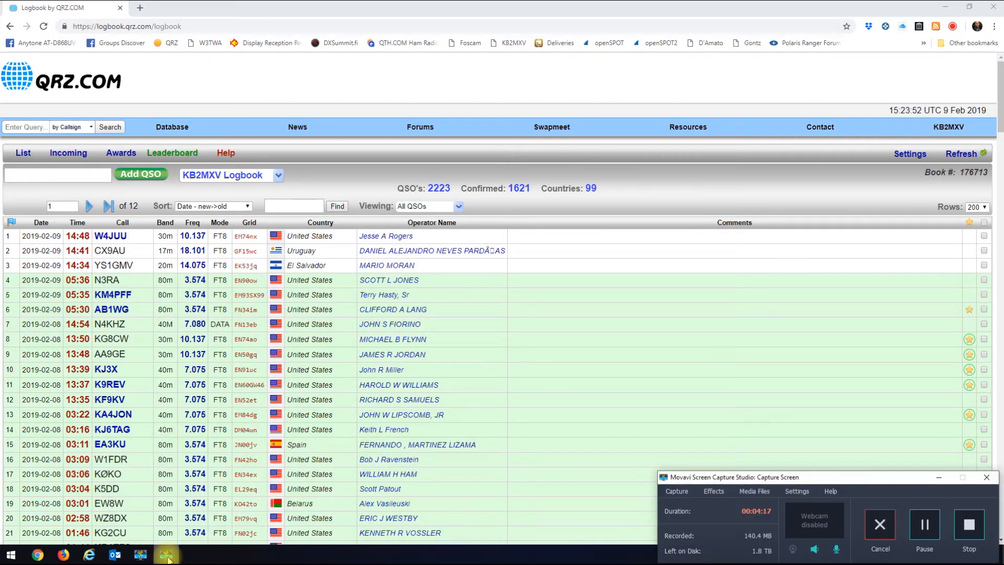